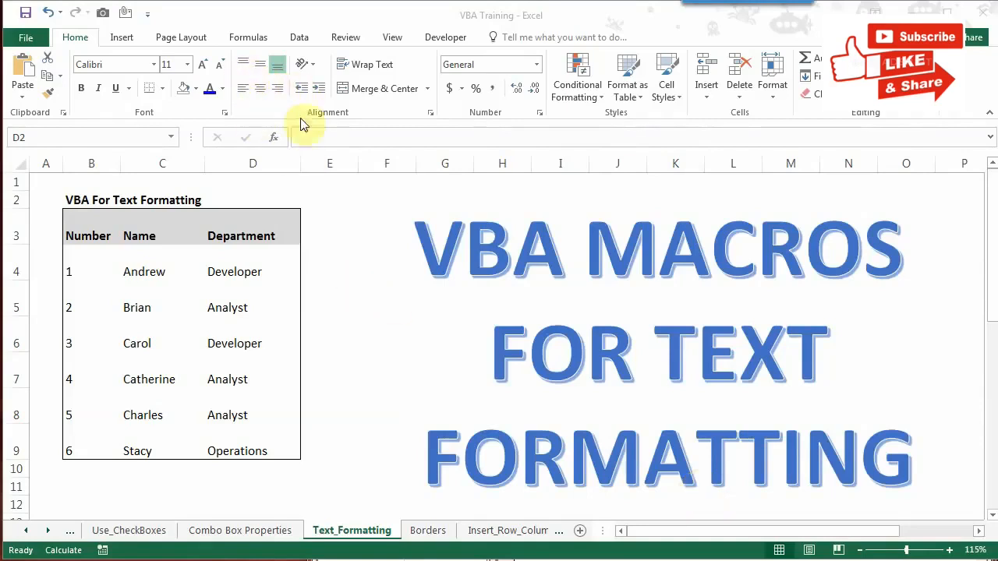
pyautogui.moveTo(261, 74)
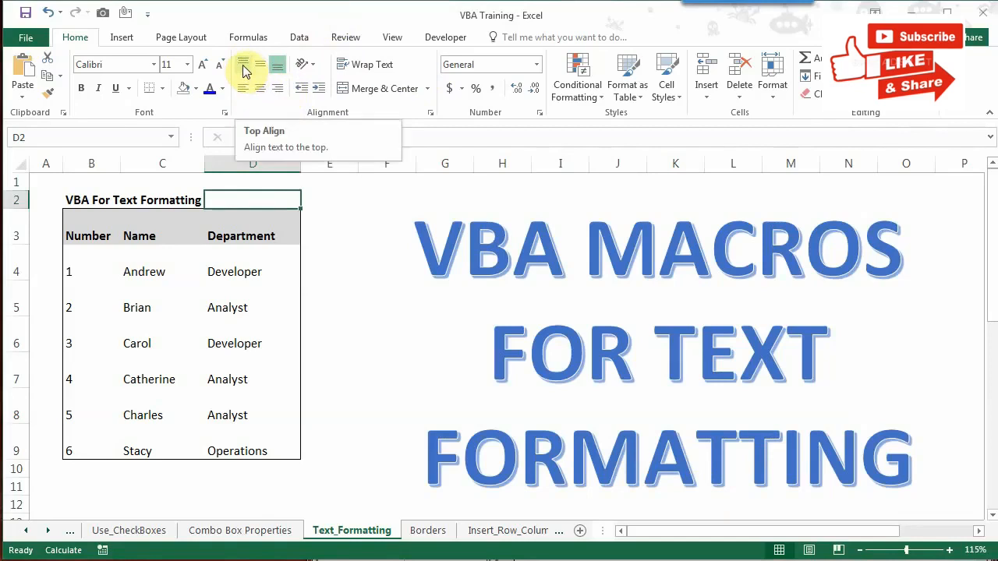
pyautogui.moveTo(260, 74)
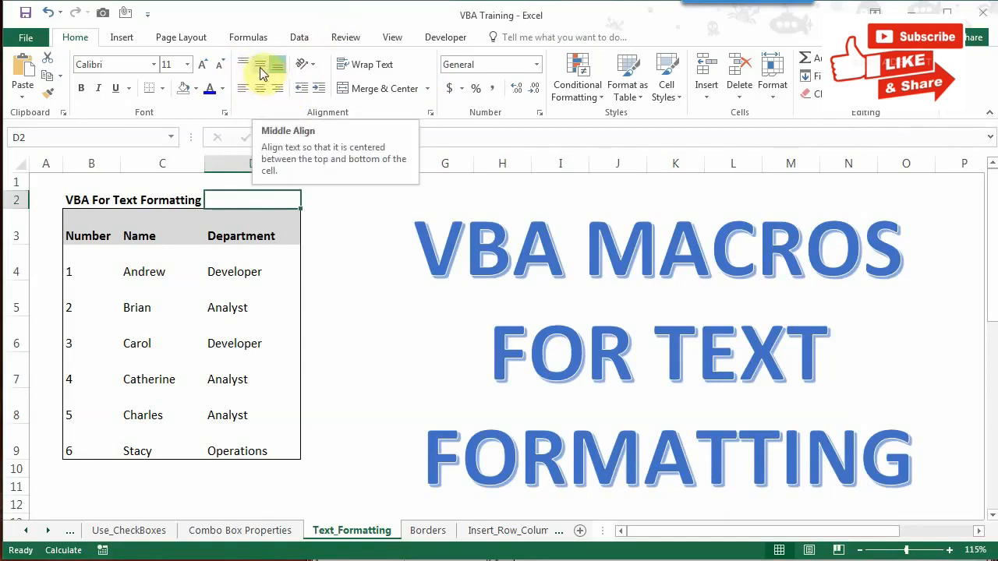
pyautogui.moveTo(279, 72)
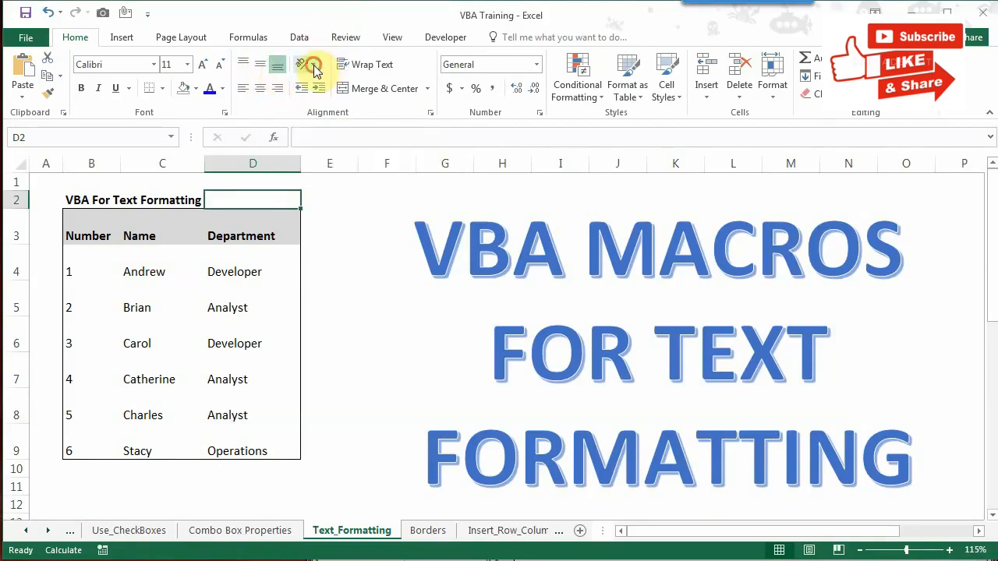
# - Write the line Range("B3:d9").HorizontalAlignment = xlLeft in the Text_Formatting2 macro
pyautogui.click(305, 64)
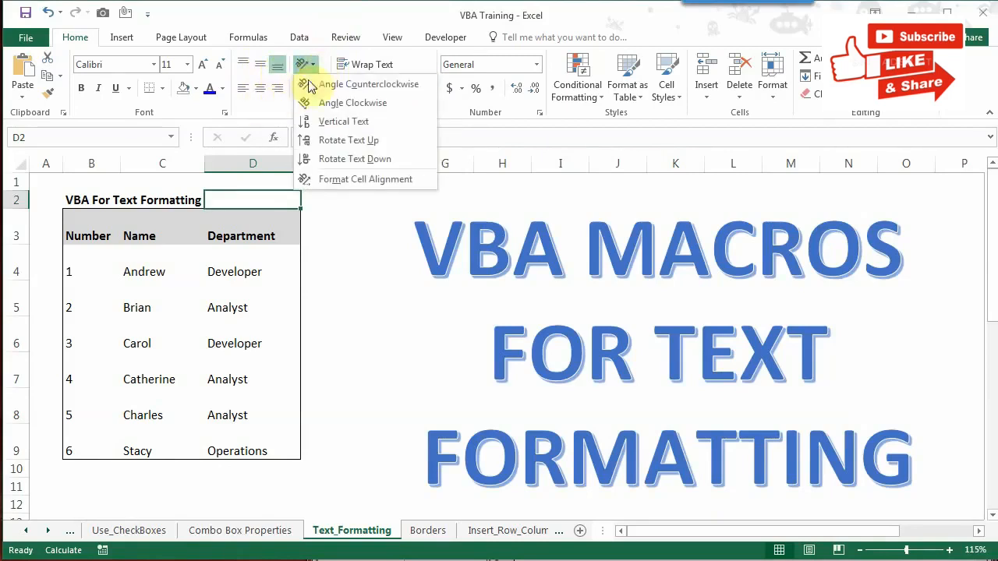
pyautogui.click(302, 64)
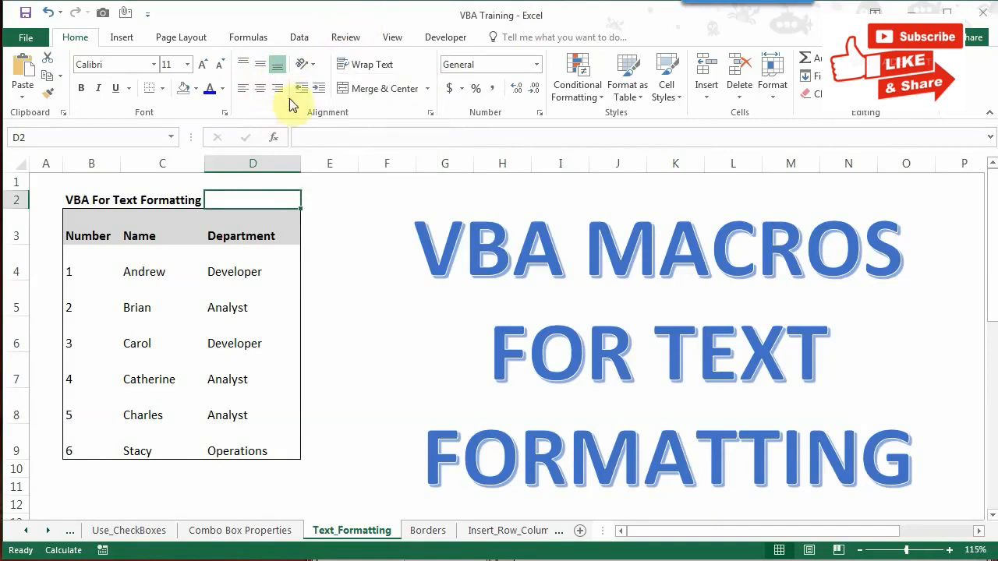
pyautogui.moveTo(301, 88)
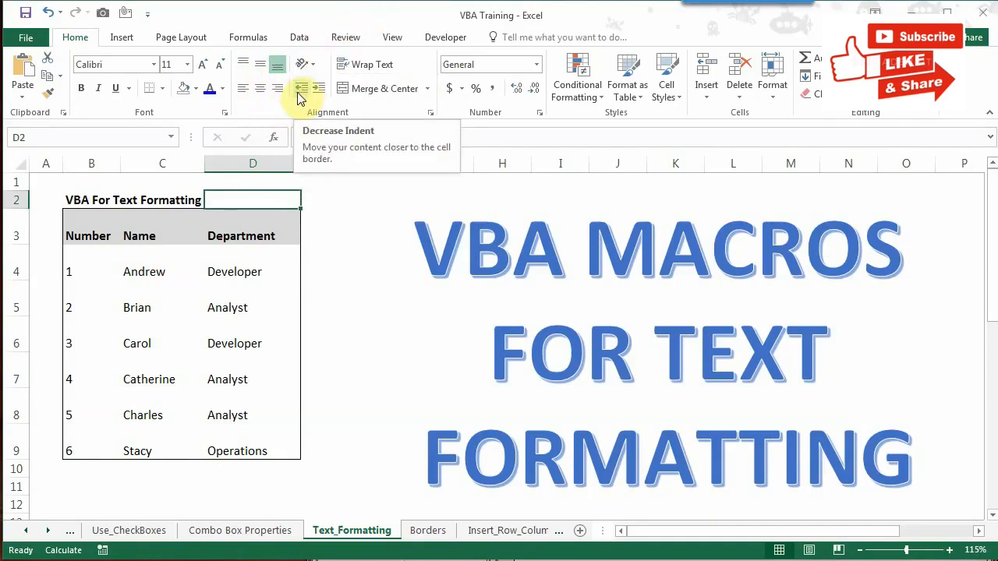
pyautogui.moveTo(320, 94)
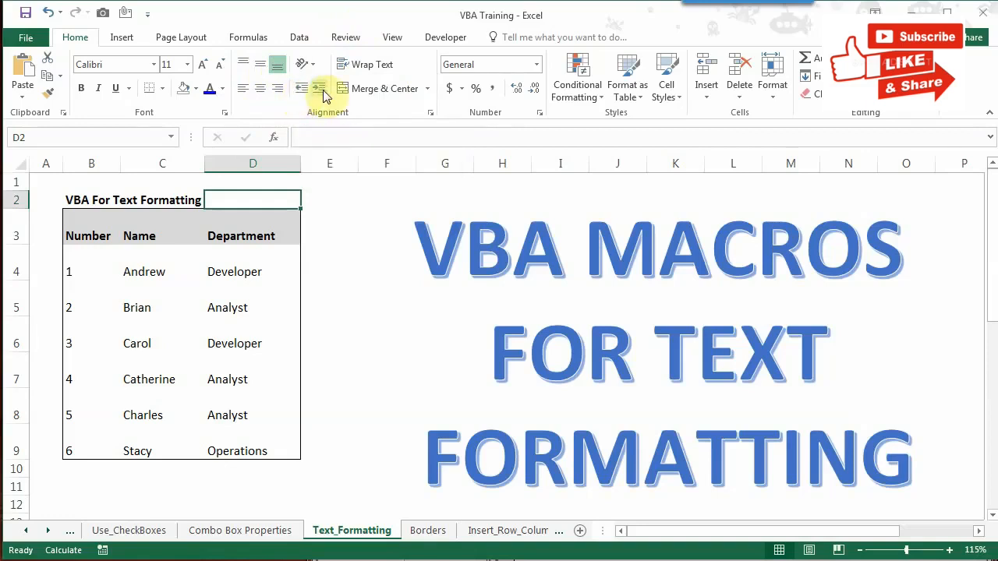
pyautogui.moveTo(318, 88)
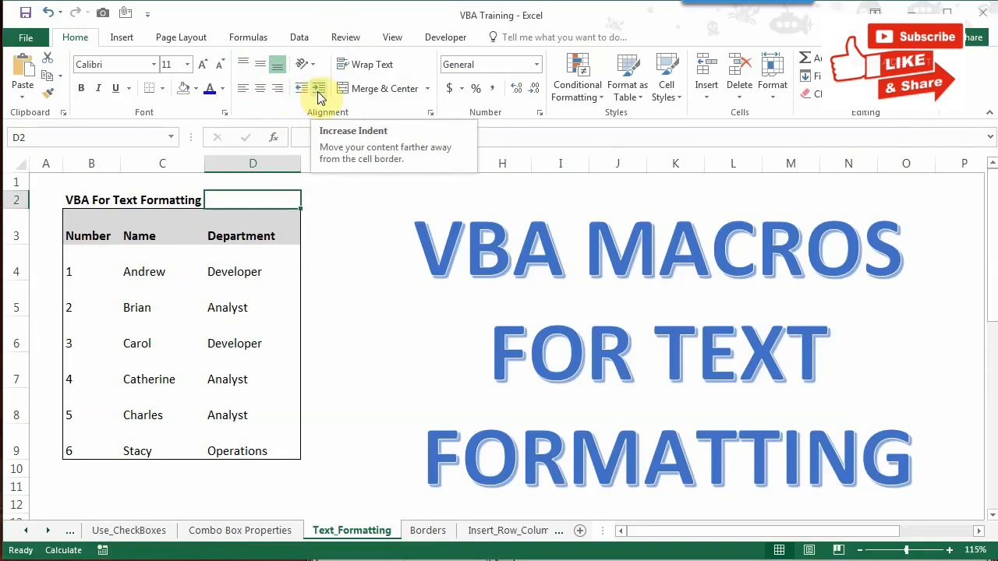
pyautogui.moveTo(373, 64)
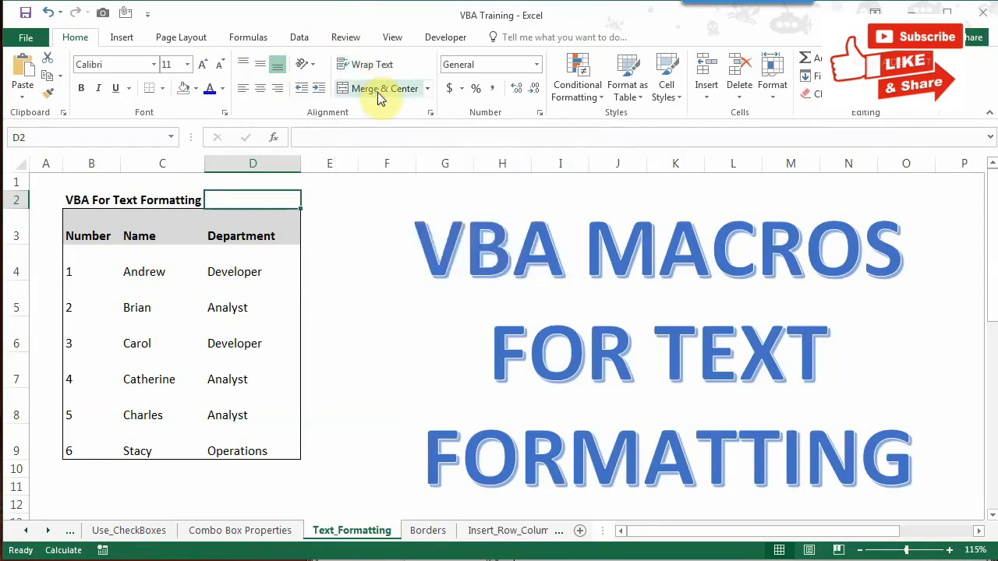
pyautogui.moveTo(383, 88)
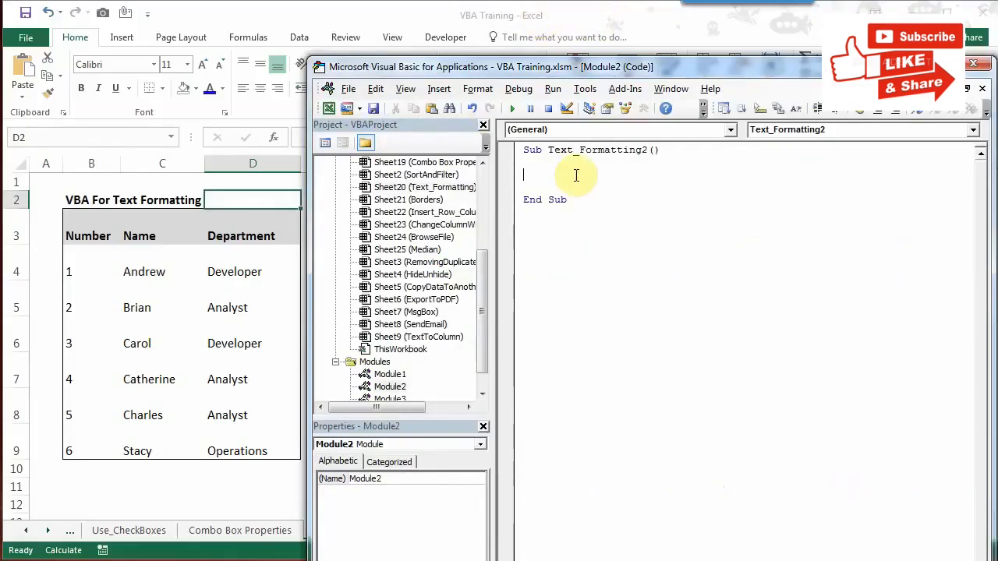
pyautogui.write('range ("')
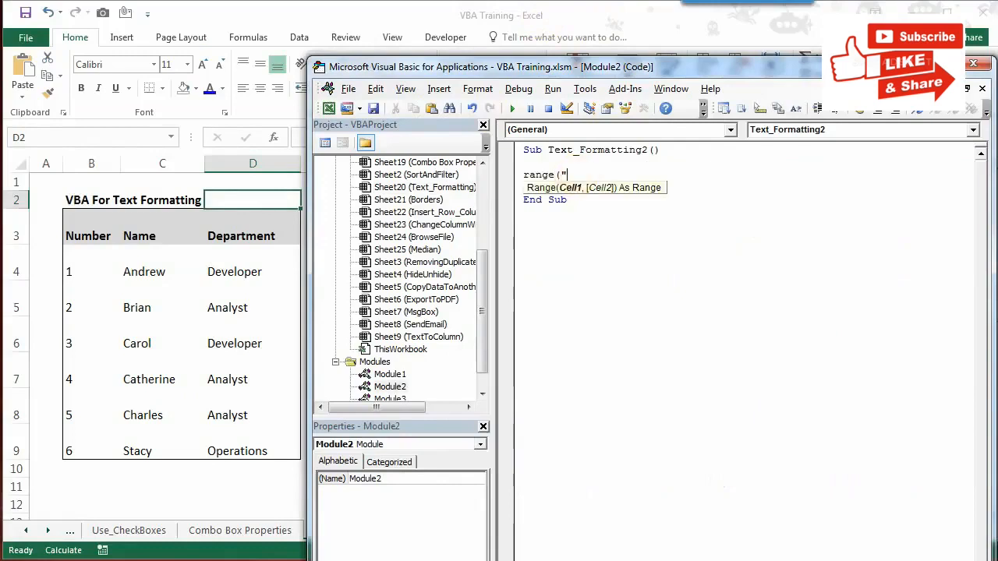
pyautogui.write('B')
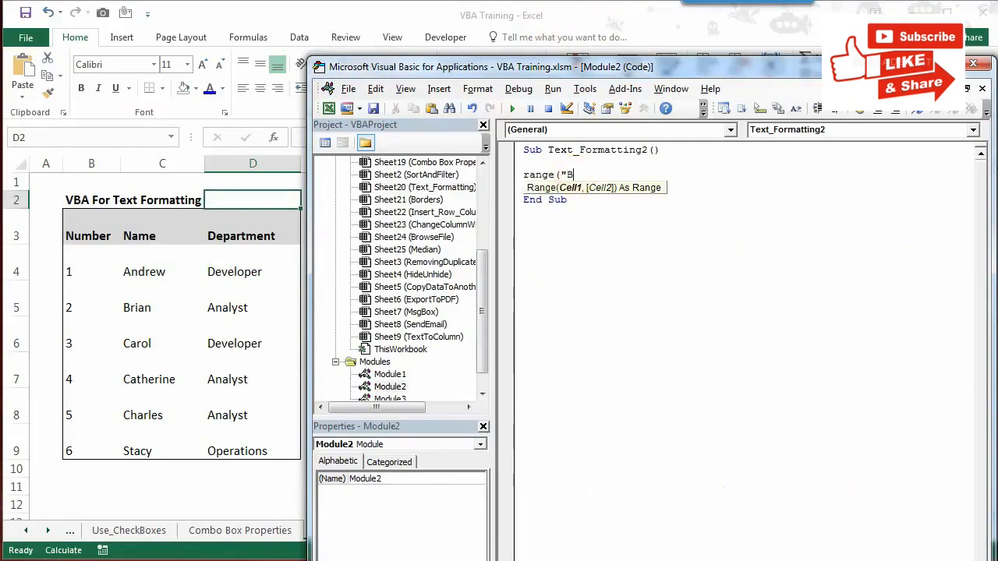
pyautogui.write('3:B13')
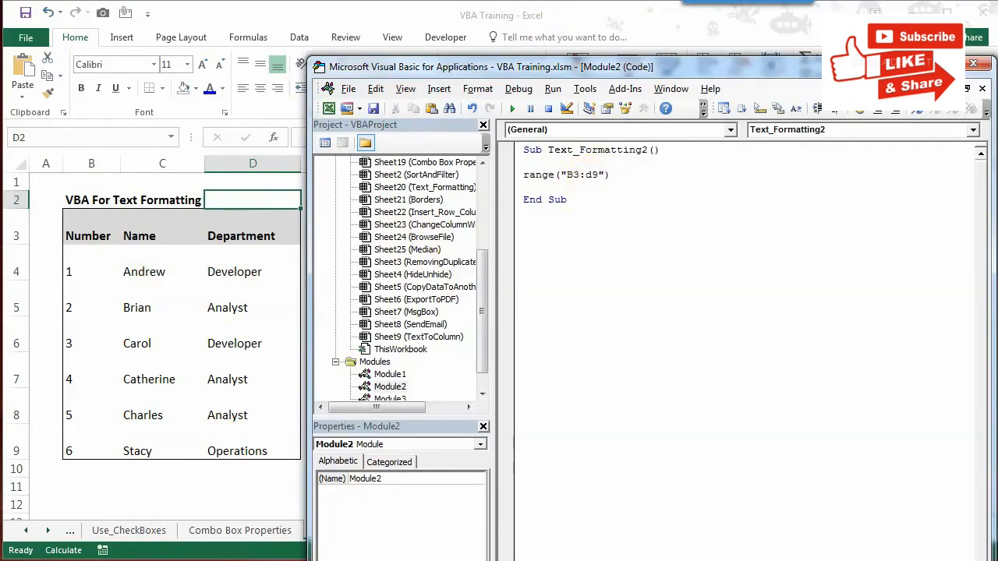
pyautogui.write('.')
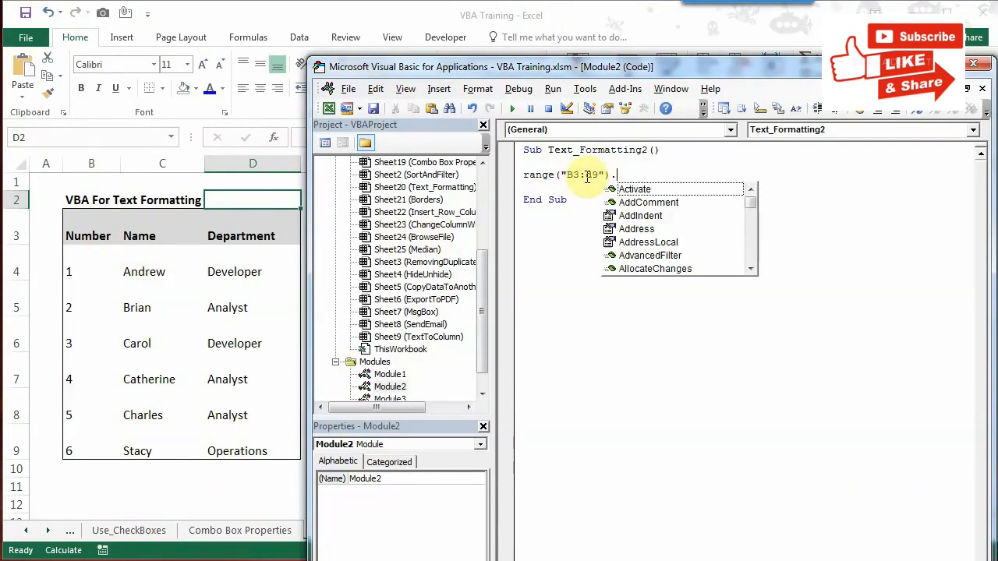
pyautogui.write('horiz')
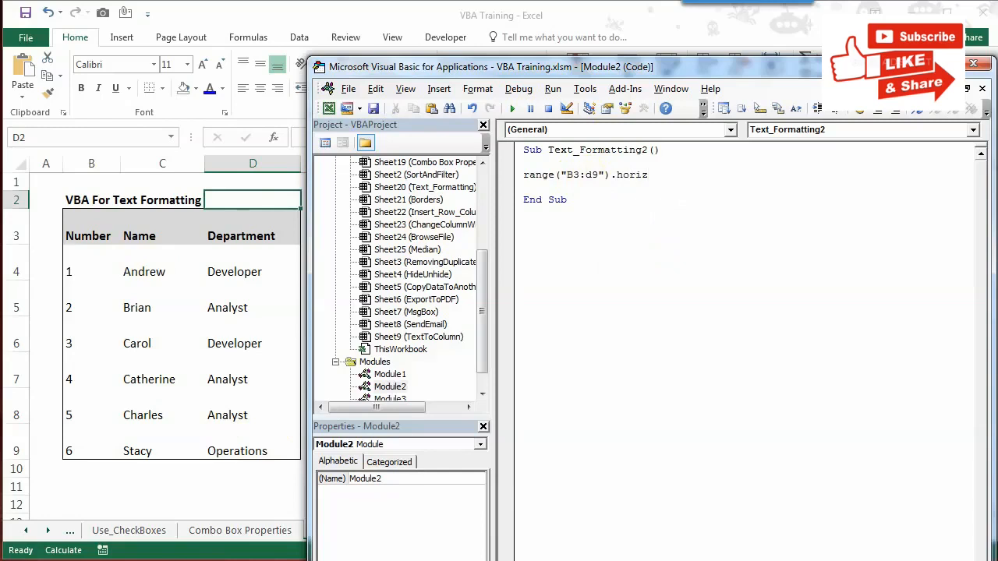
pyautogui.write('onta')
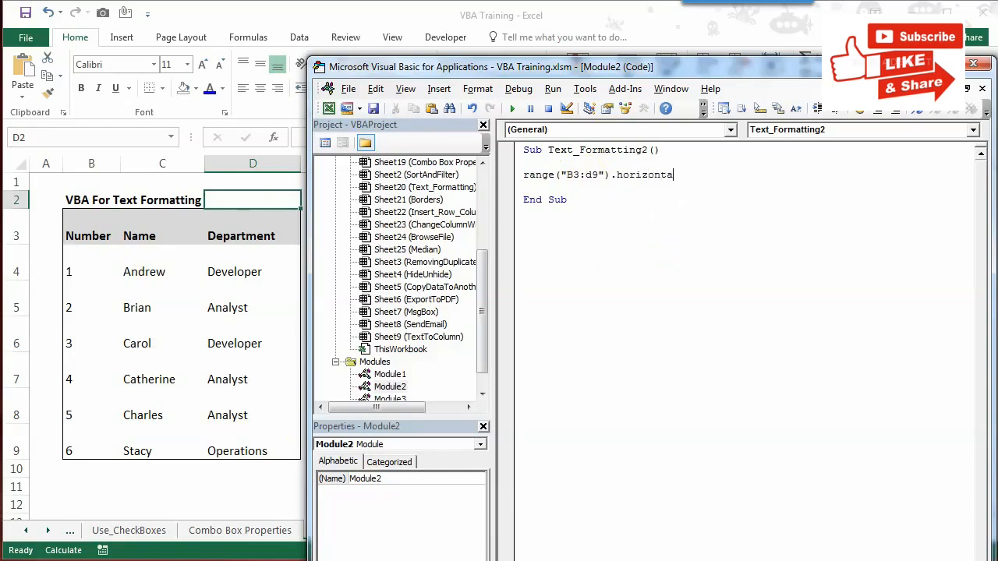
pyautogui.write('lAlignment=')
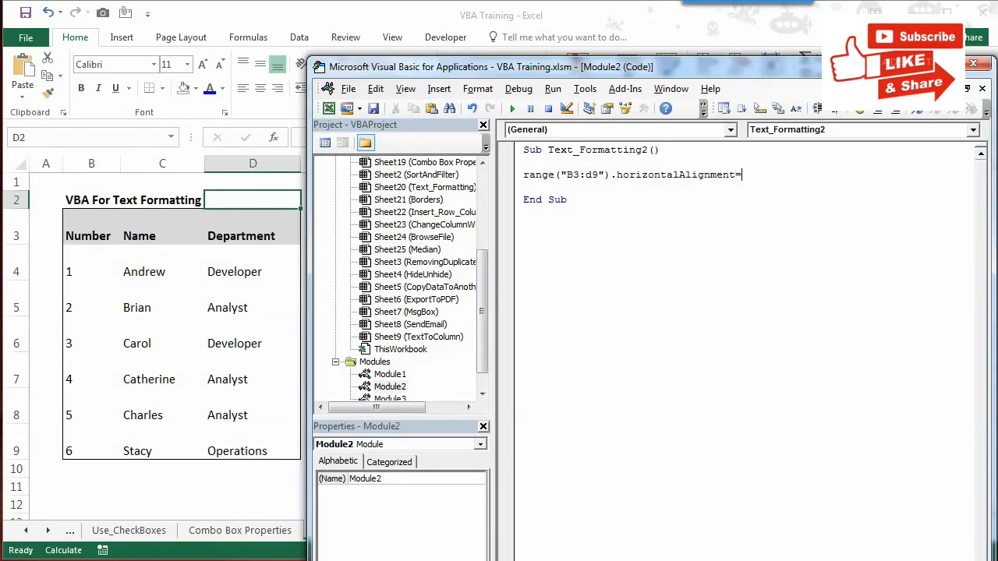
pyautogui.write('xlLeft')
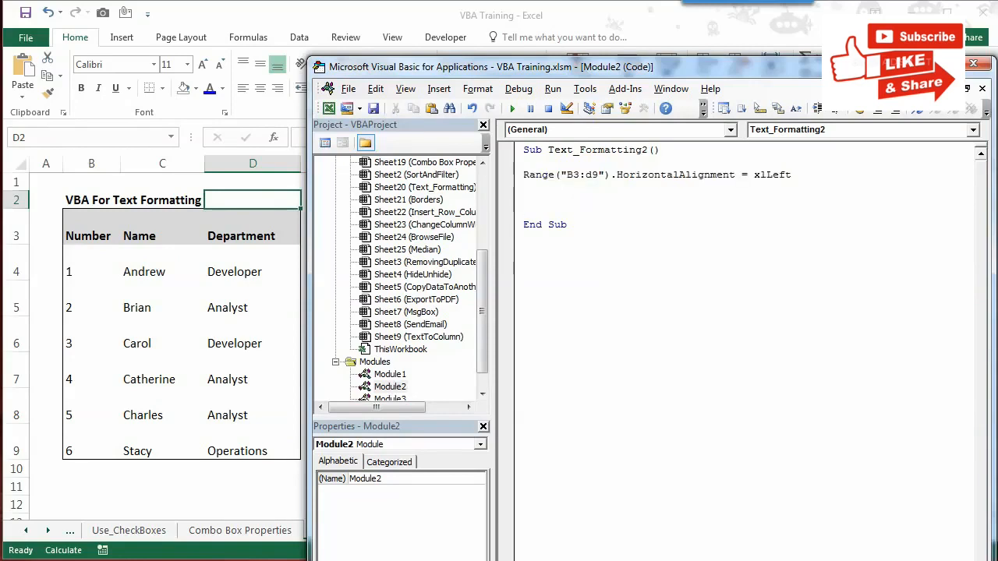
pyautogui.write('Range("B3:d9").HorizontalAlignment = xlLeft')
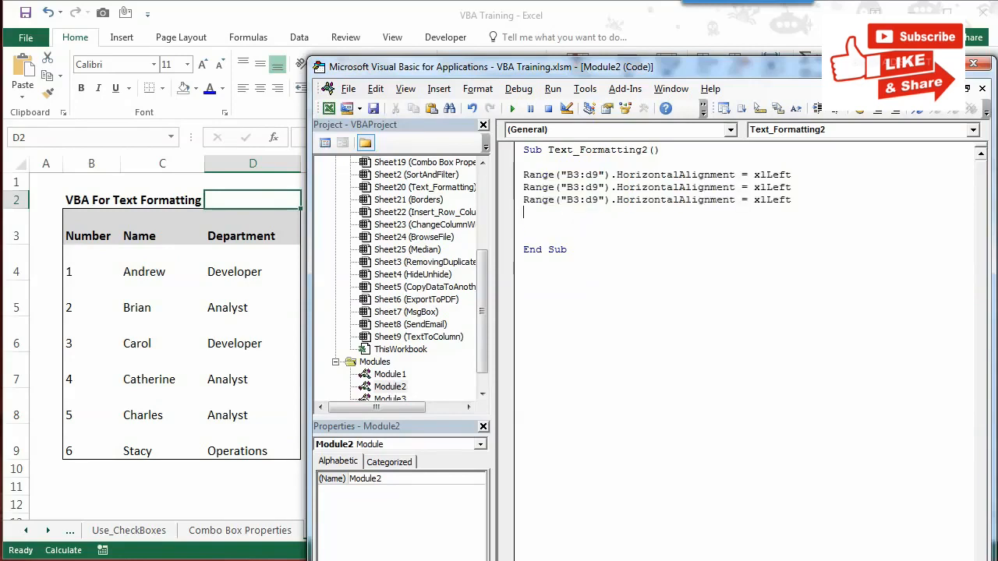
# - Change the second line's alignment constant to xlRight
pyautogui.doubleClick(772, 187)
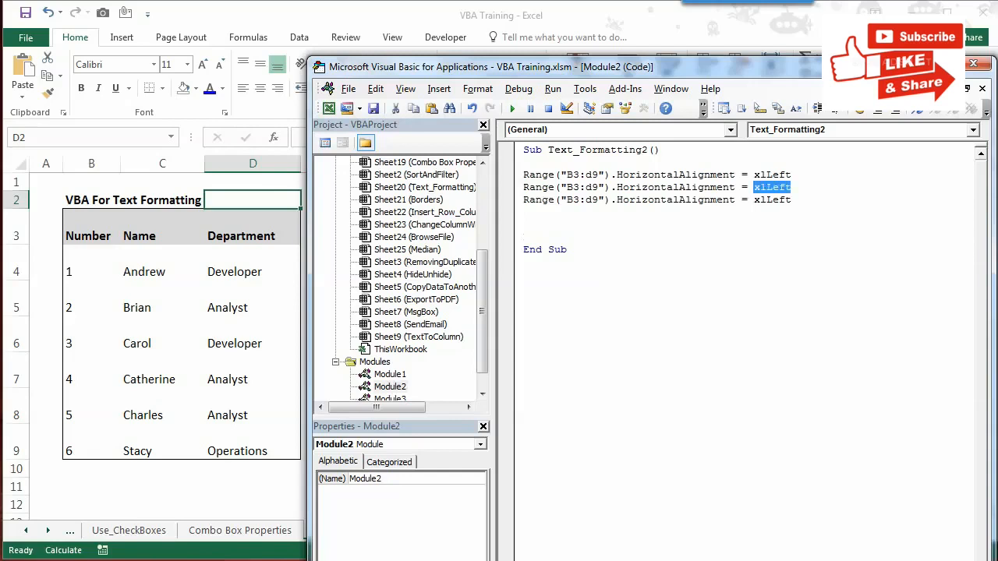
pyautogui.write('xlRi')
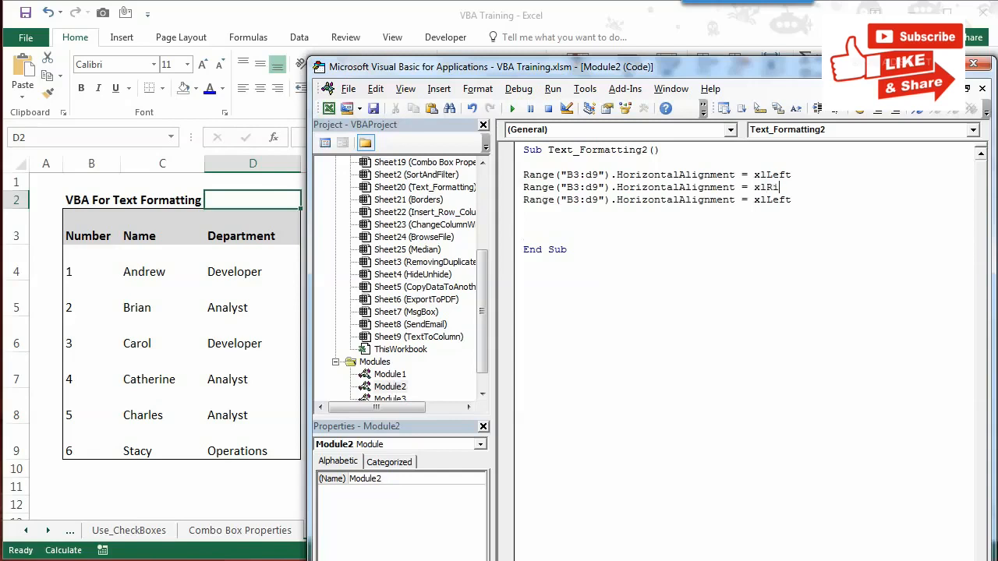
pyautogui.write('ght')
pyautogui.click(657, 200)
pyautogui.write('Center')
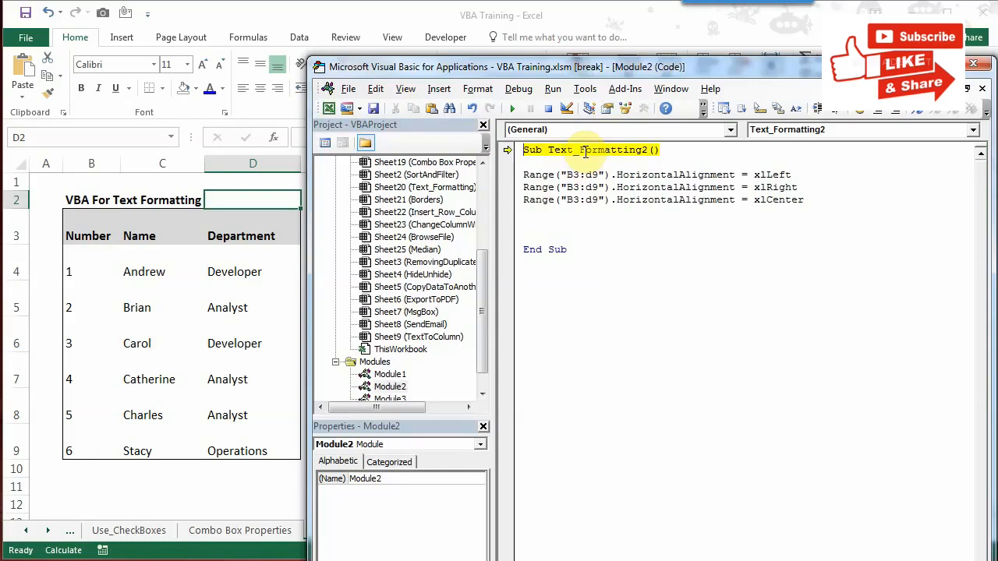
# - Step through the HorizontalAlignment lines with F8, applying left then right alignment to B3:D9
pyautogui.press('F8')
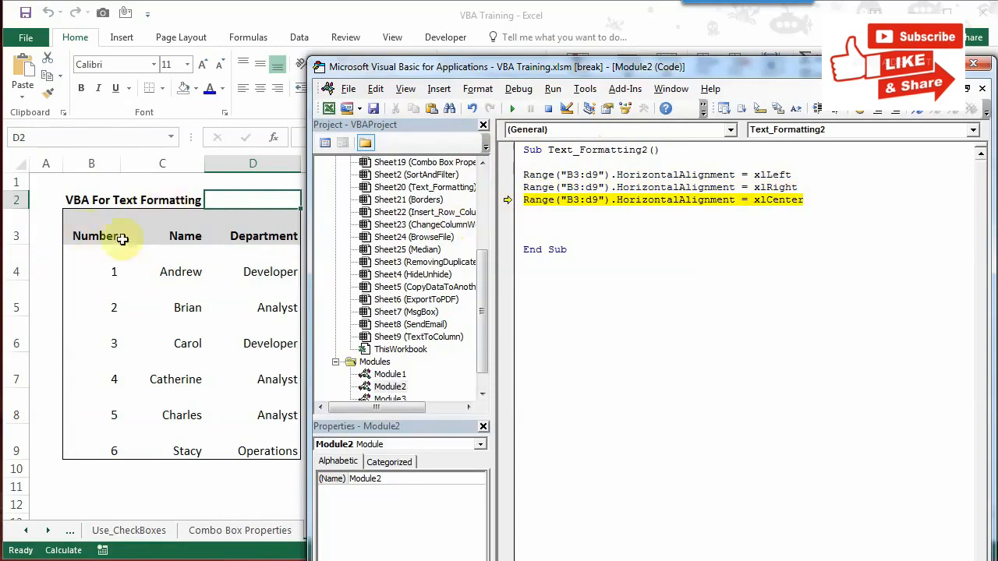
pyautogui.moveTo(244, 358)
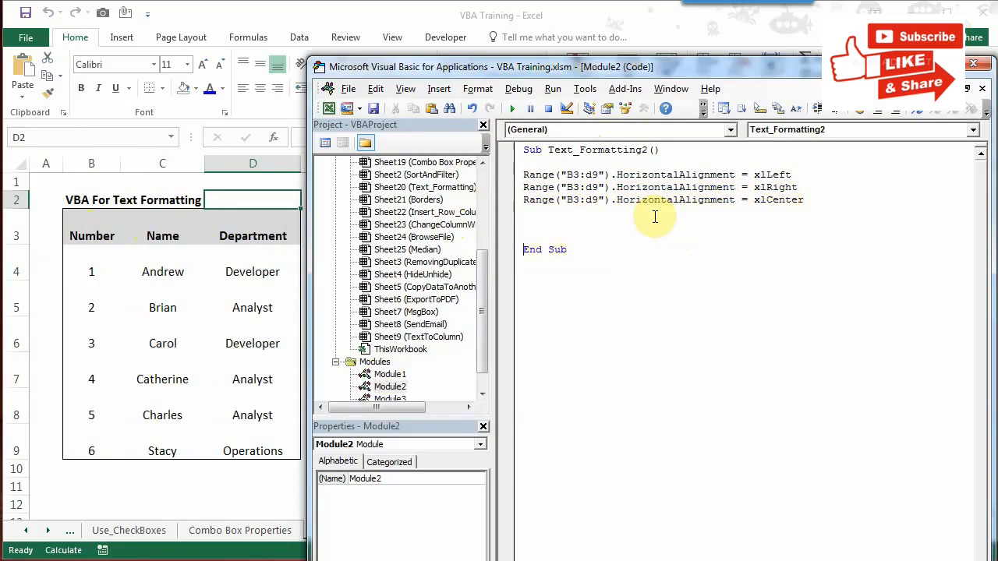
pyautogui.moveTo(833, 208)
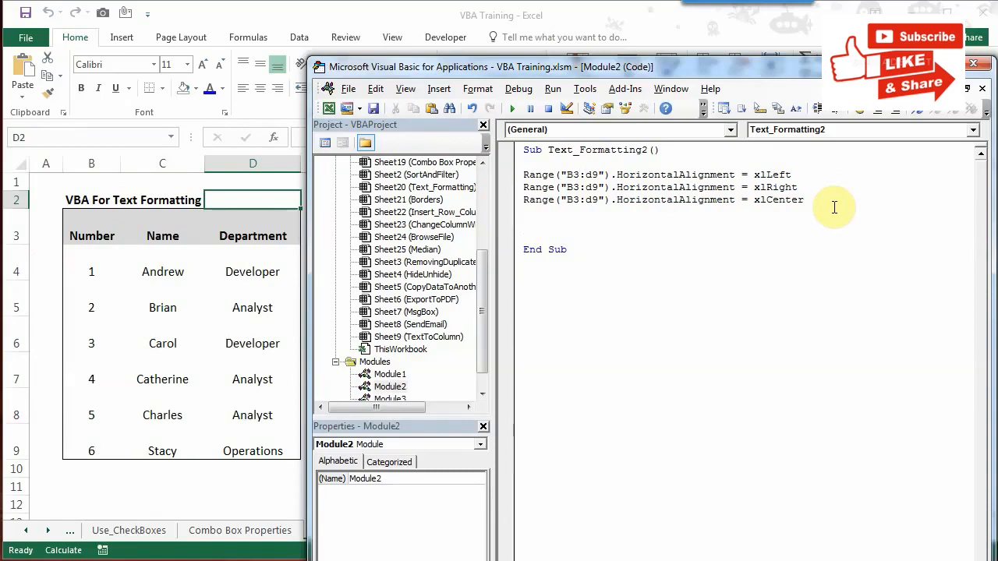
# - Switch the lines to VerticalAlignment, changing the second line's constant to xlBottom
pyautogui.doubleClick(645, 174)
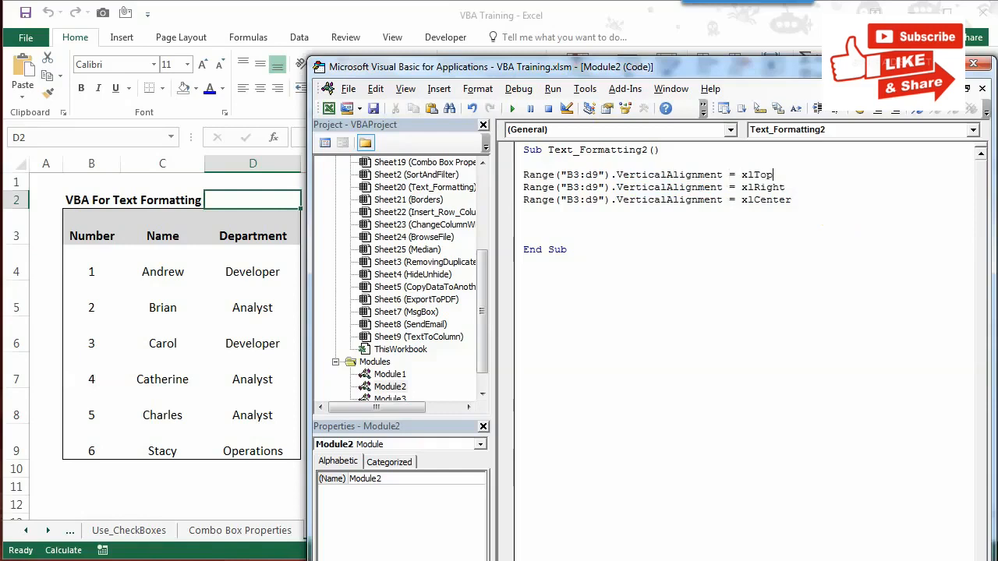
pyautogui.press('Backspace')
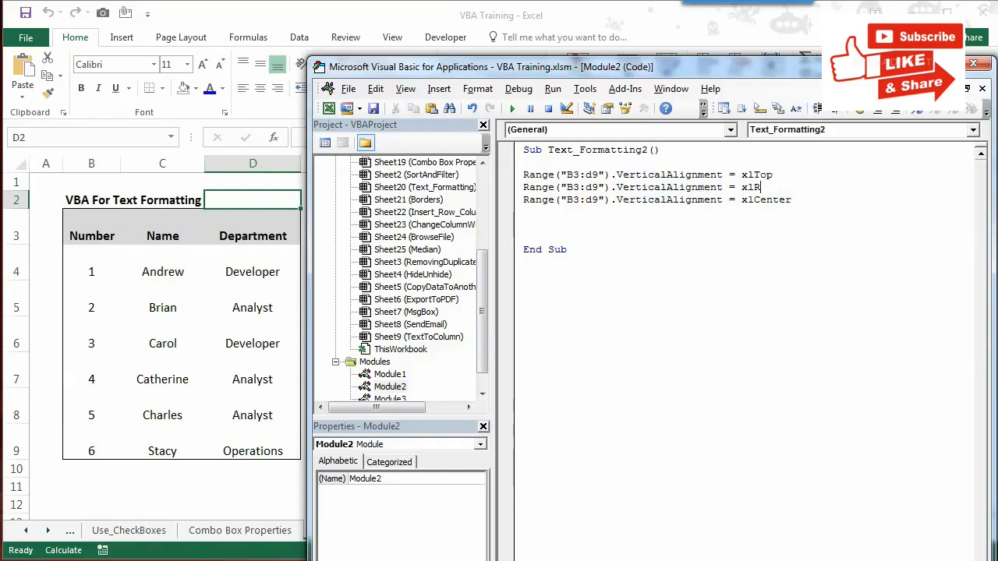
pyautogui.write('Bottom')
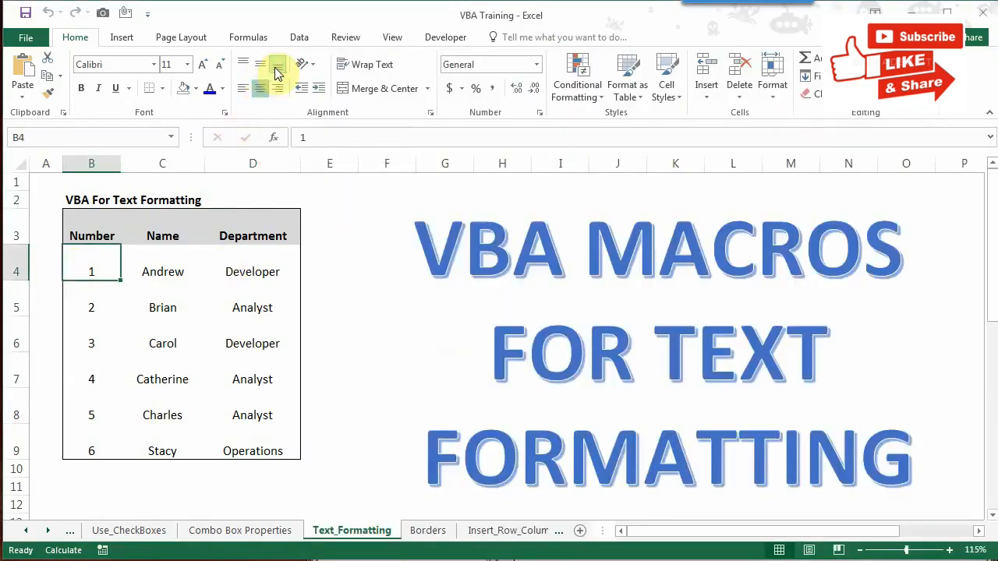
pyautogui.moveTo(278, 72)
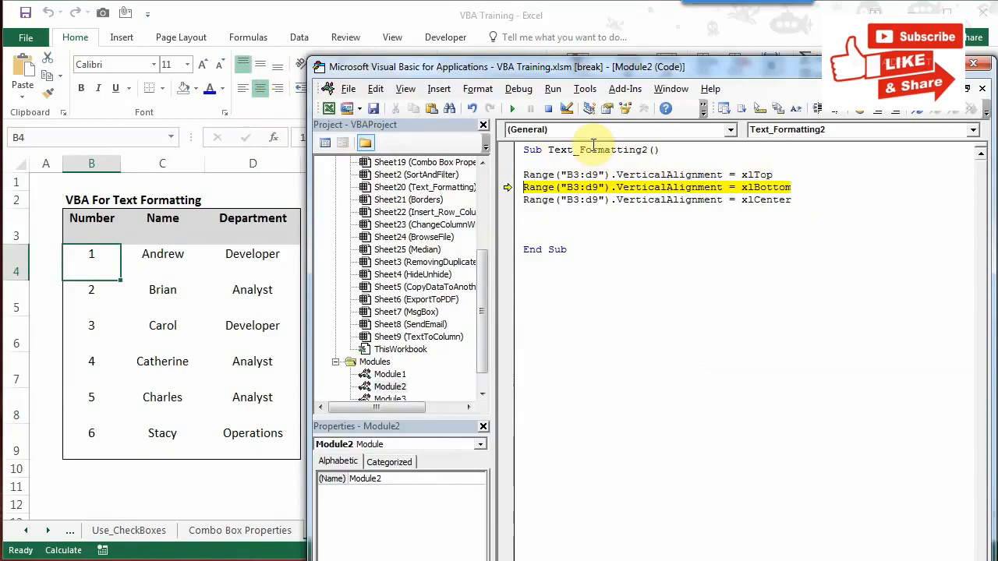
# - Step through the bottom and center VerticalAlignment lines with F8
pyautogui.press('F8')
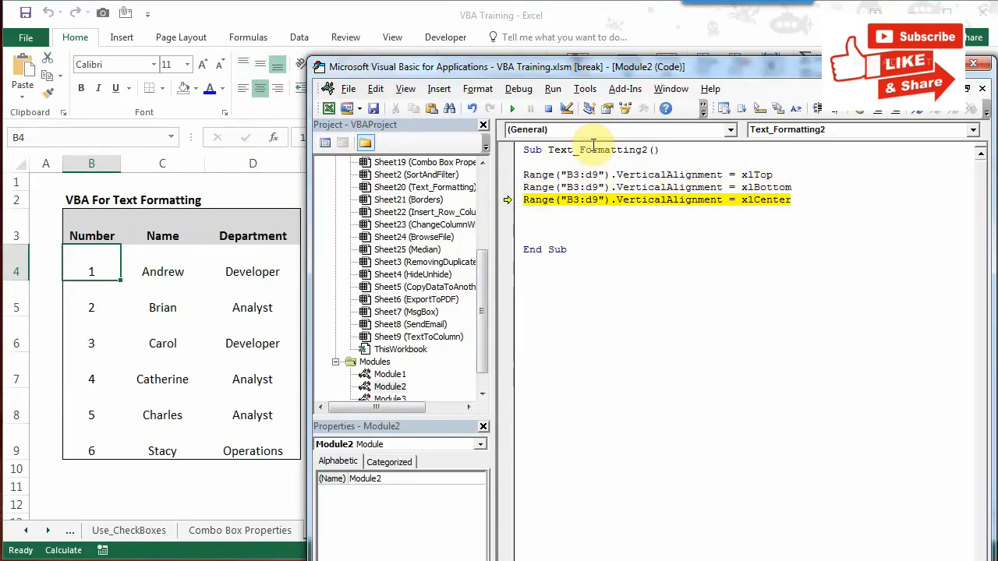
pyautogui.press('F8')
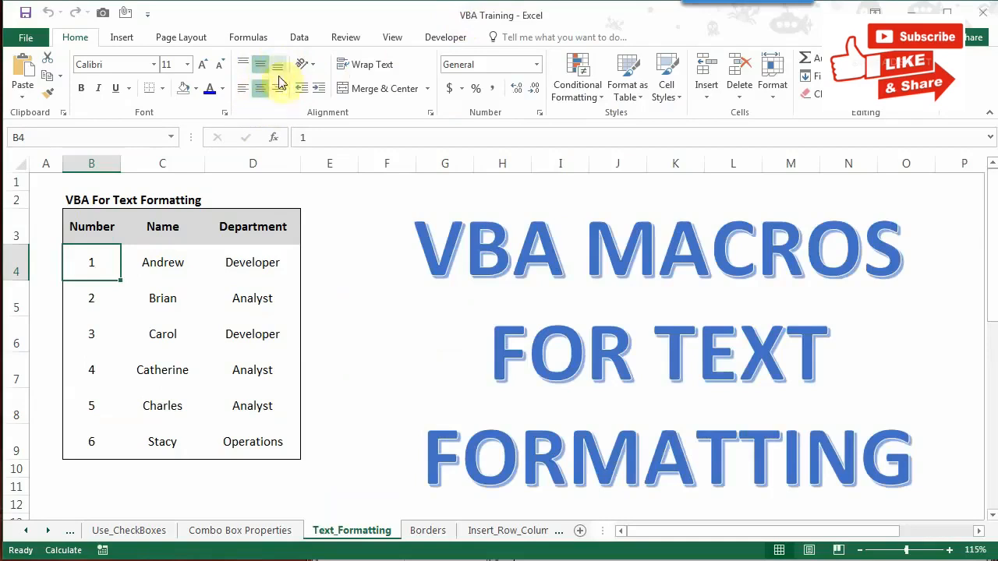
pyautogui.moveTo(304, 64)
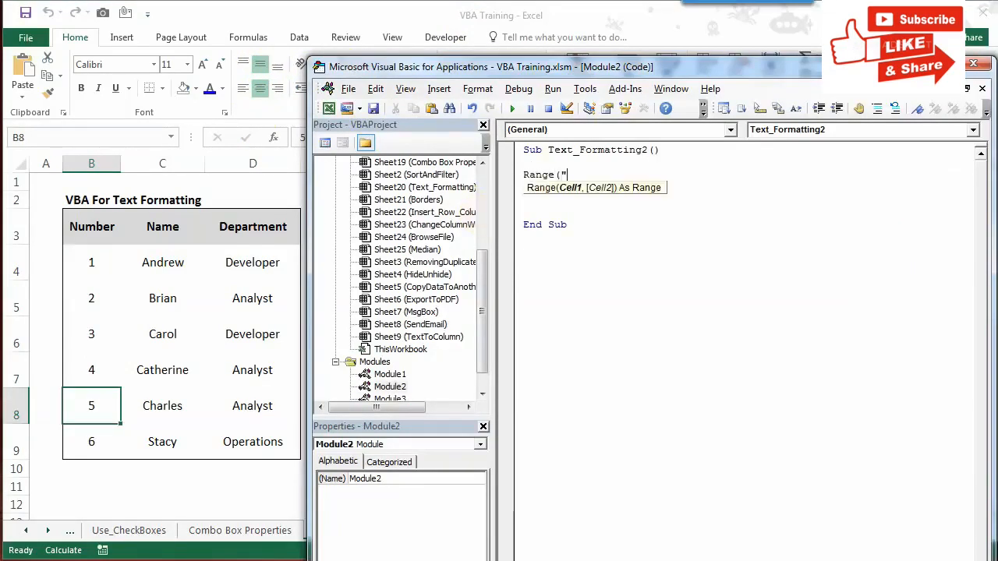
# - Write Range("B2").Orientation = 0 and add a line with a 45-degree angle
pyautogui.write('B')
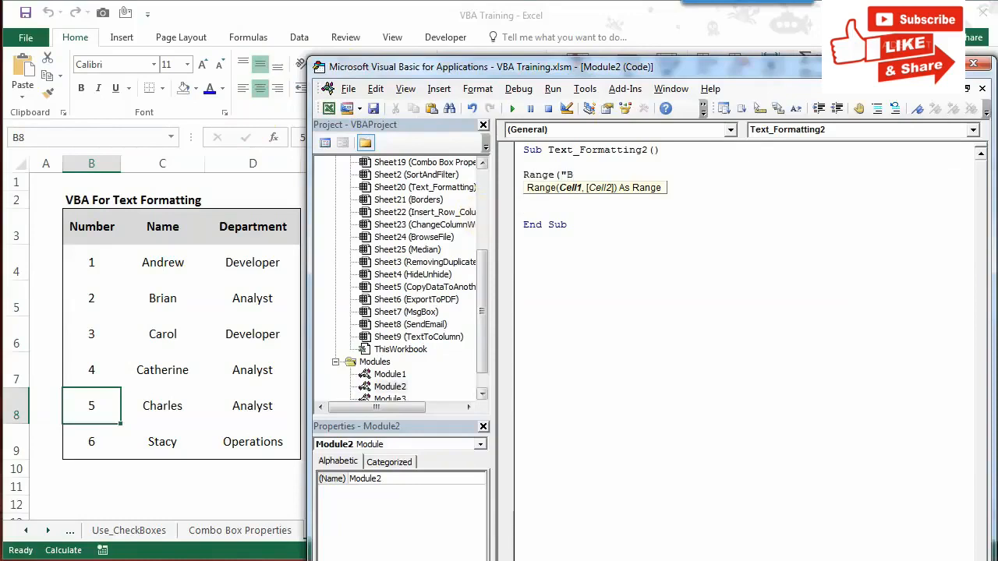
pyautogui.write('2')
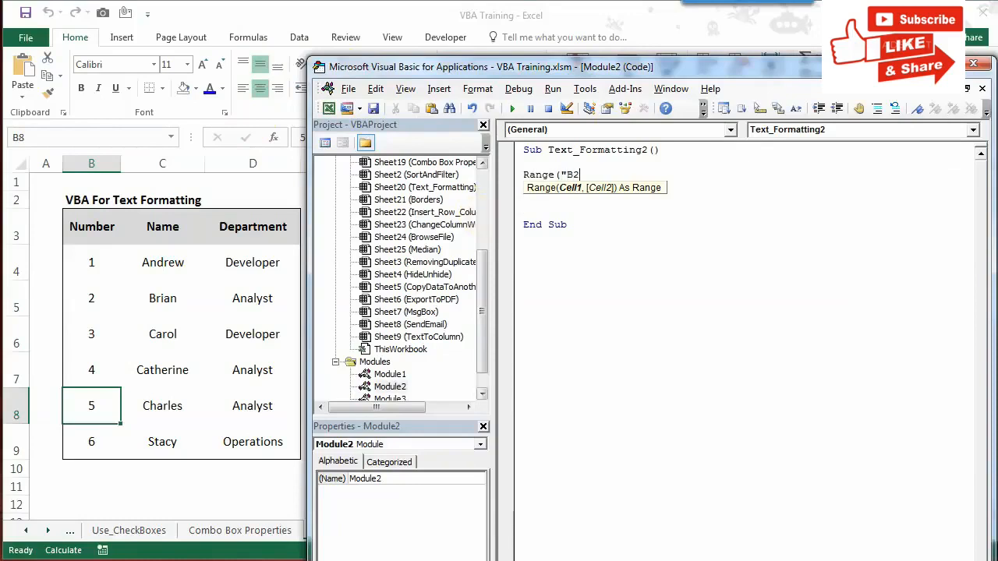
pyautogui.write('.')
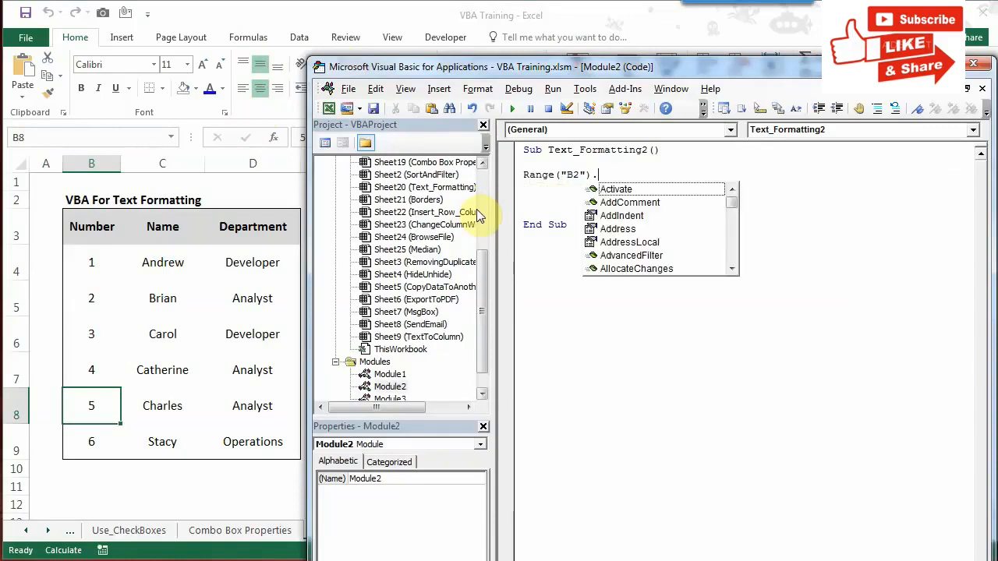
pyautogui.write('ori')
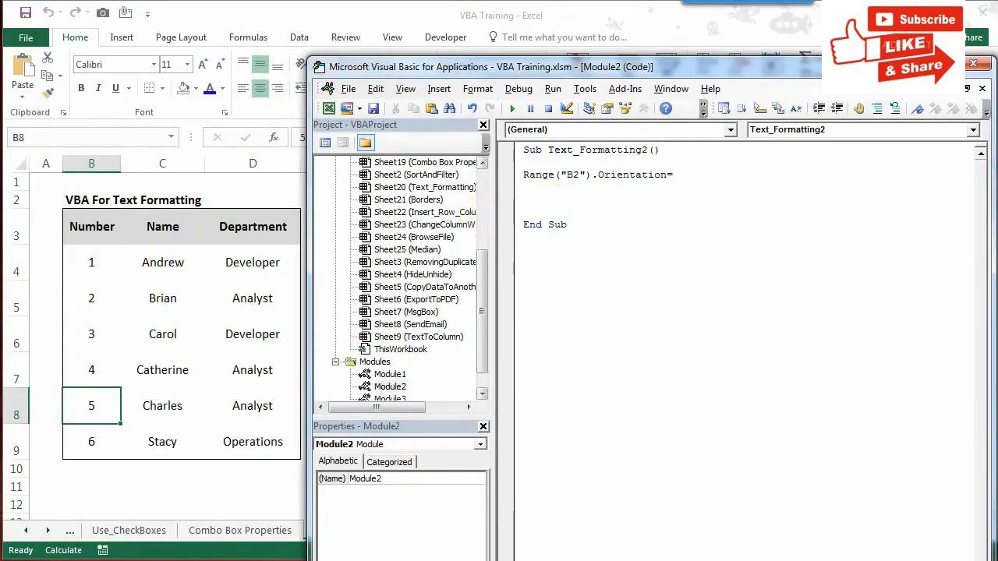
pyautogui.write('= 0')
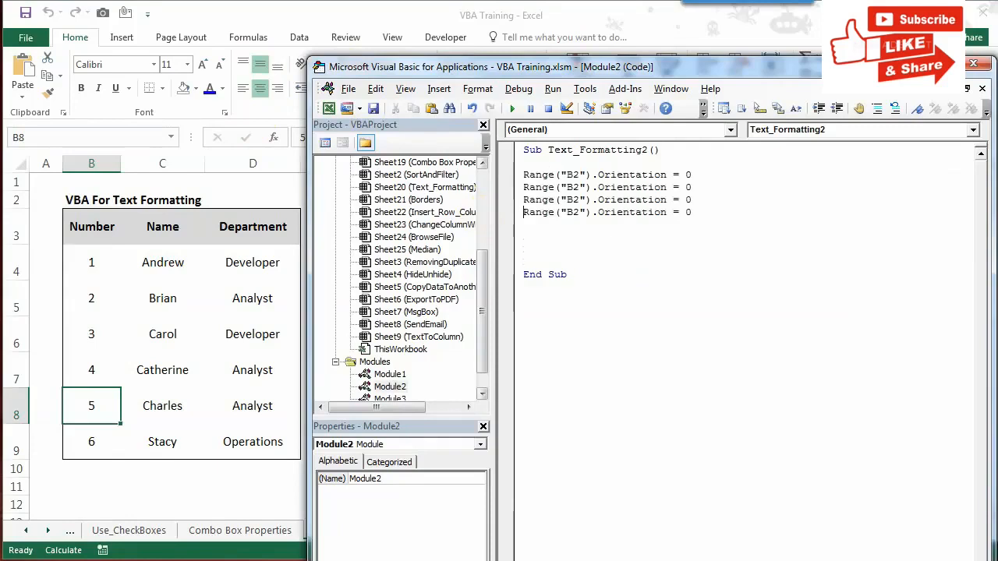
pyautogui.write('45')
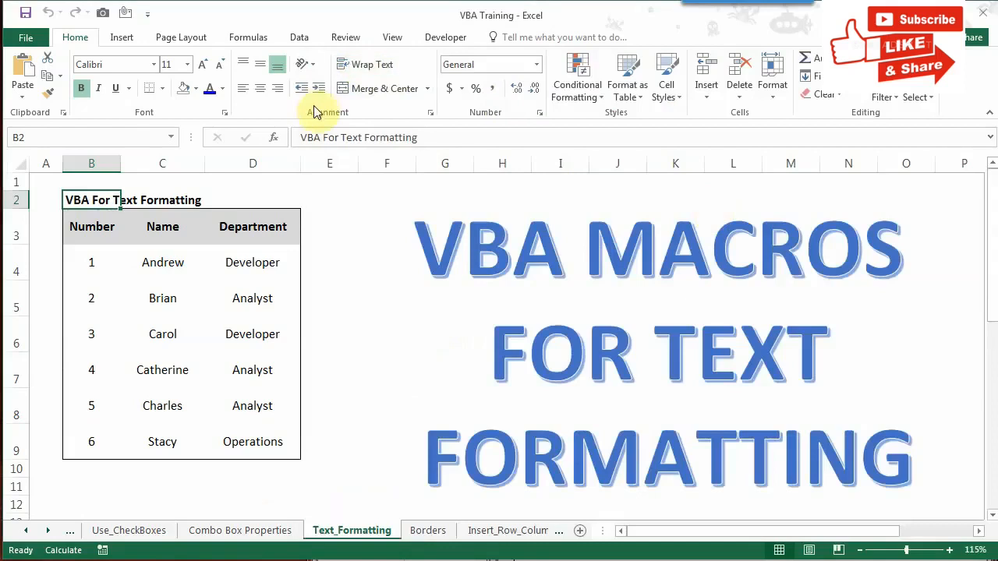
pyautogui.moveTo(302, 89)
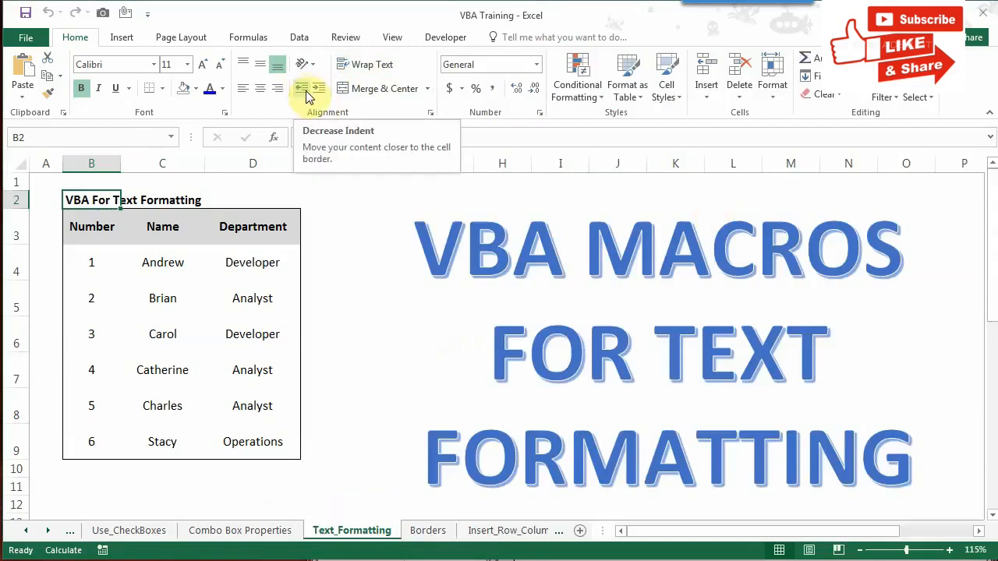
pyautogui.moveTo(318, 89)
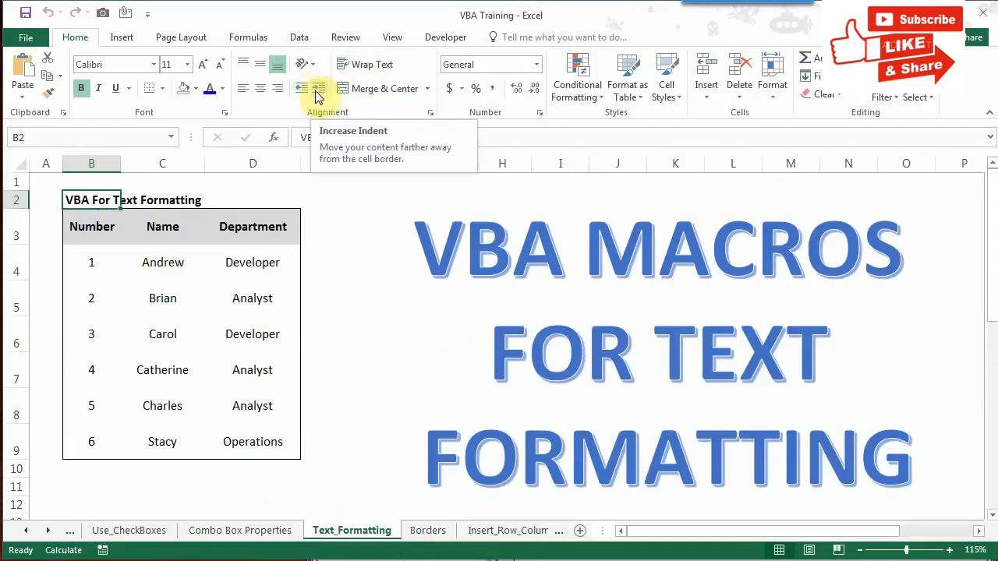